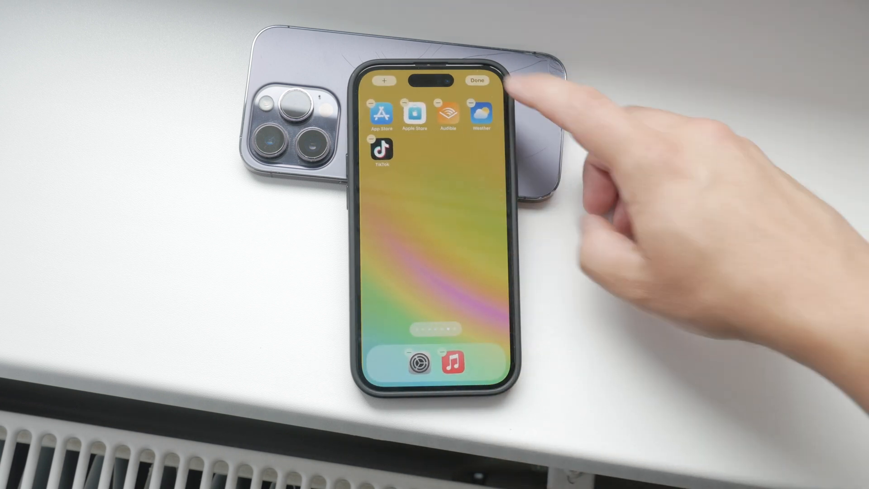
Finish editing the Home Screen apps by confirming Done.
click(477, 80)
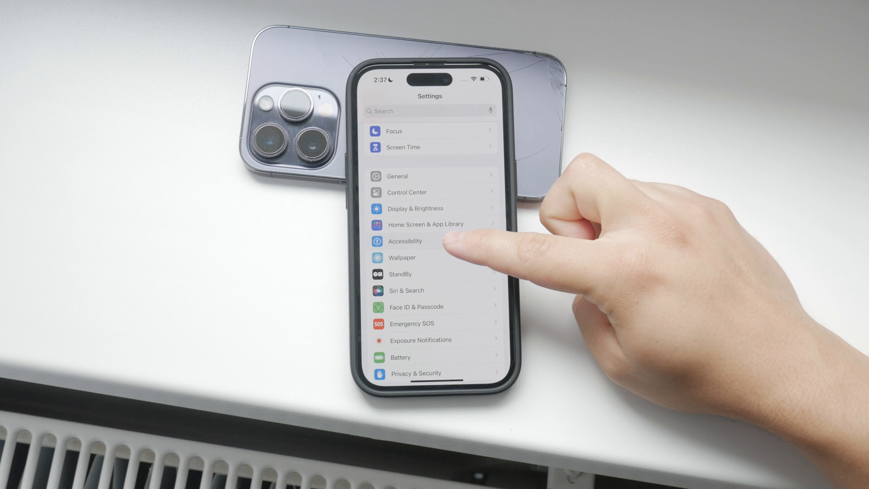
Navigate into Accessibility and then the Touch settings page.
click(405, 241)
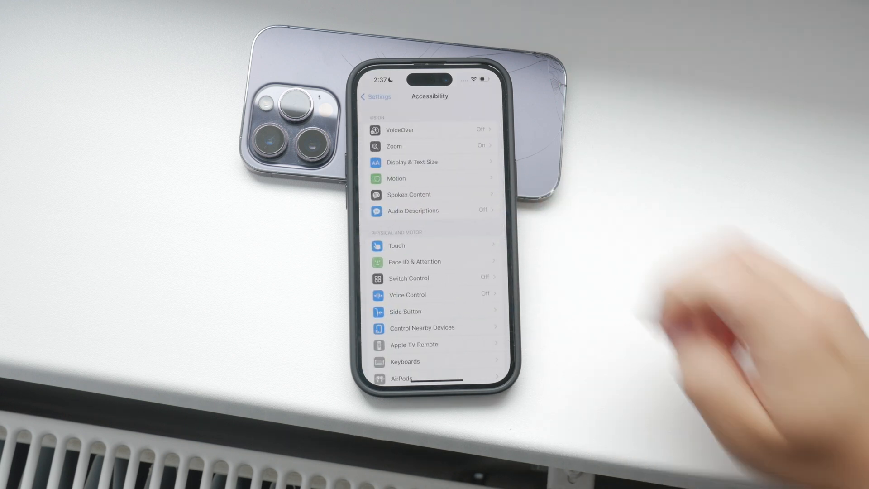
click(395, 245)
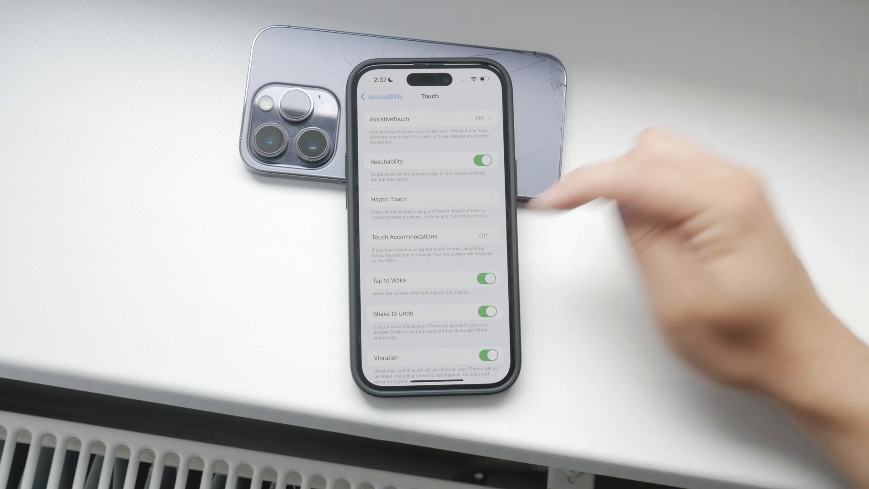
Enter the Touch Accommodations page with all its options still off.
click(433, 236)
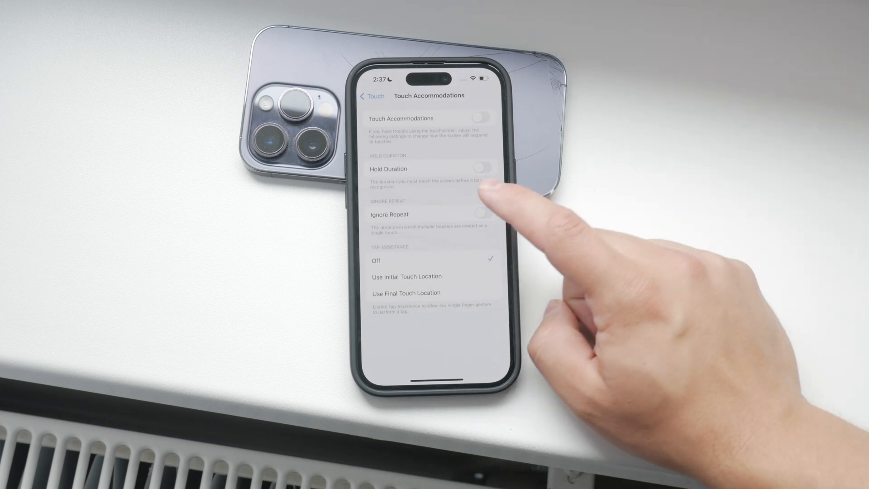
Turn on Ignore Repeat and check its seconds stepper value.
click(481, 214)
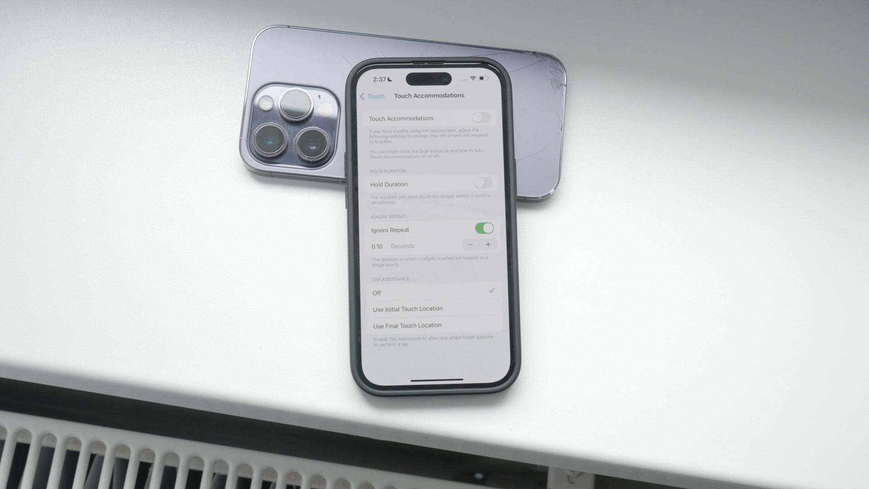
click(482, 229)
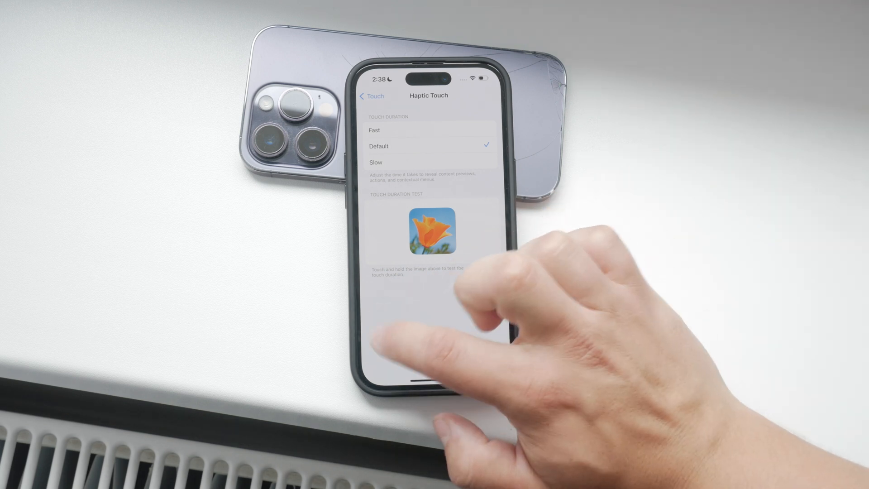
Leave the Haptic Touch page with Touch Duration kept at Default.
click(370, 96)
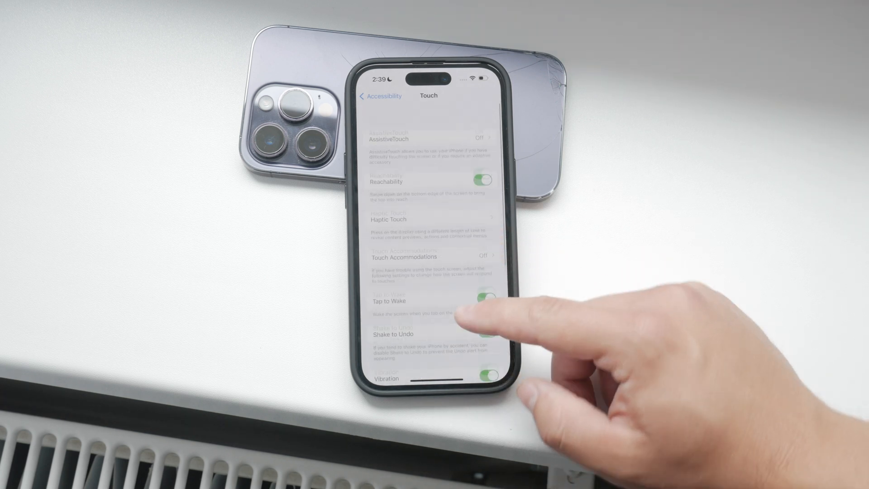
Return from the Touch page to the main Accessibility list.
click(379, 95)
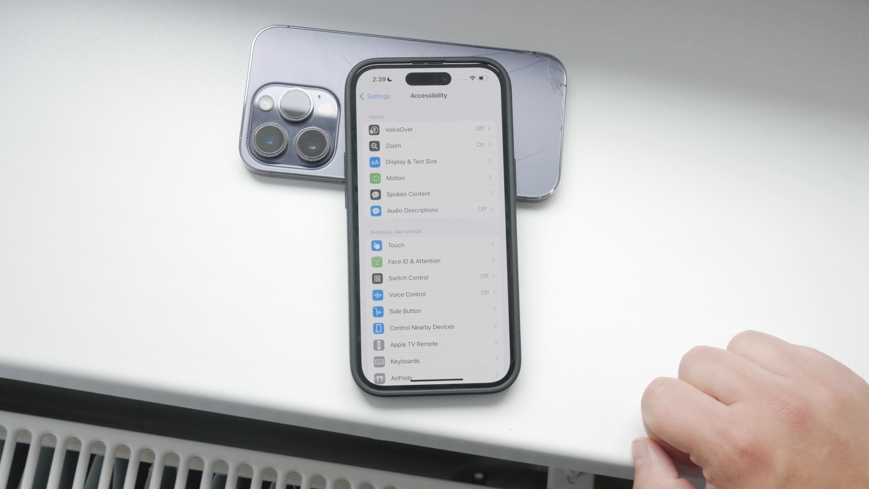
mouse_move(721, 360)
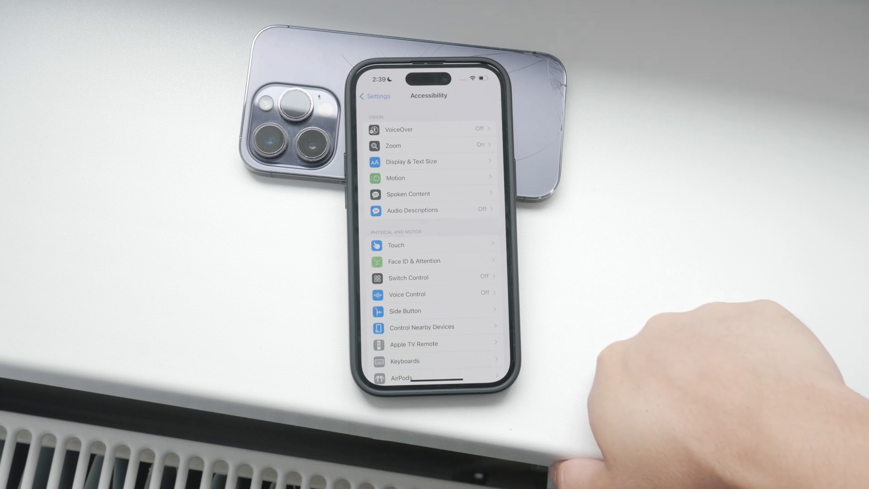